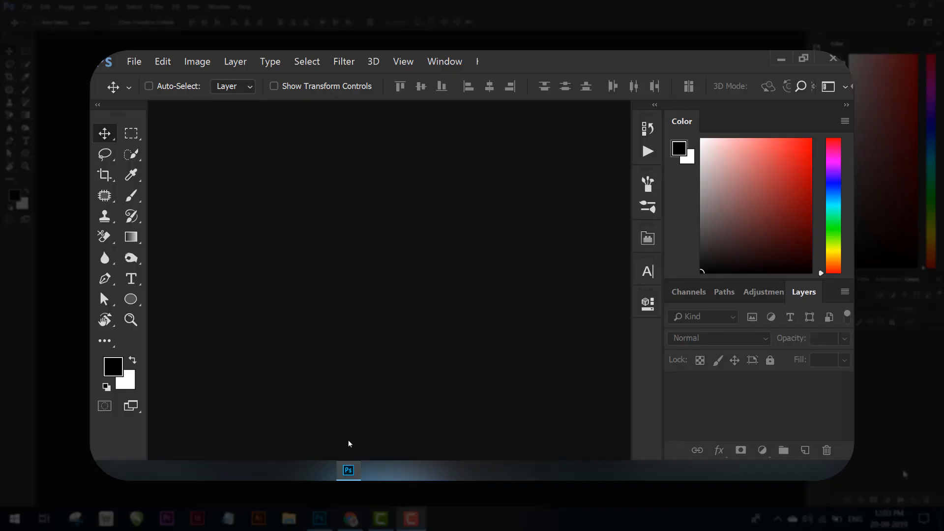
right_click(491, 292)
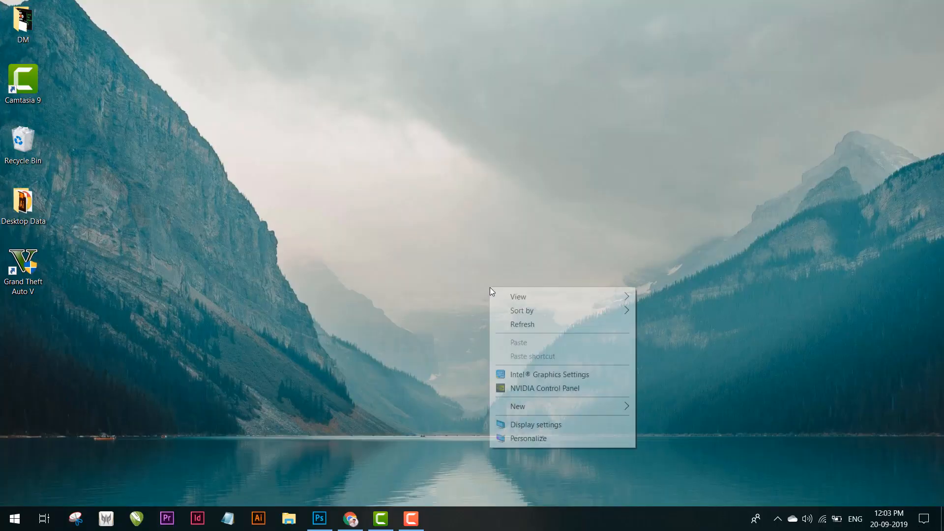
click(535, 425)
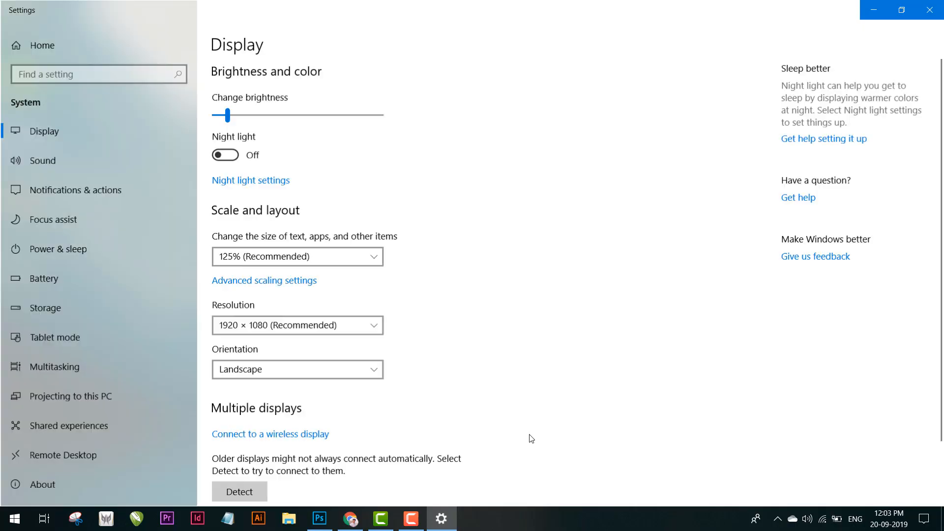
click(297, 256)
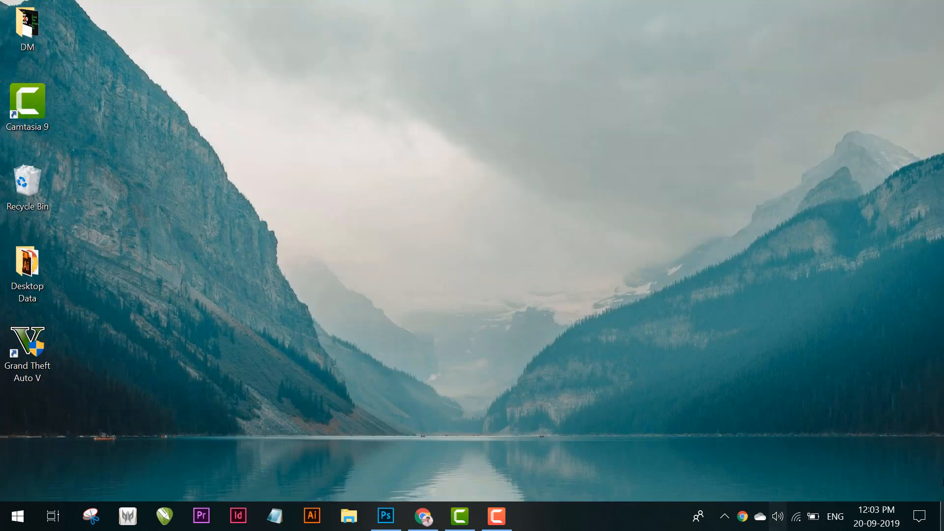
click(386, 517)
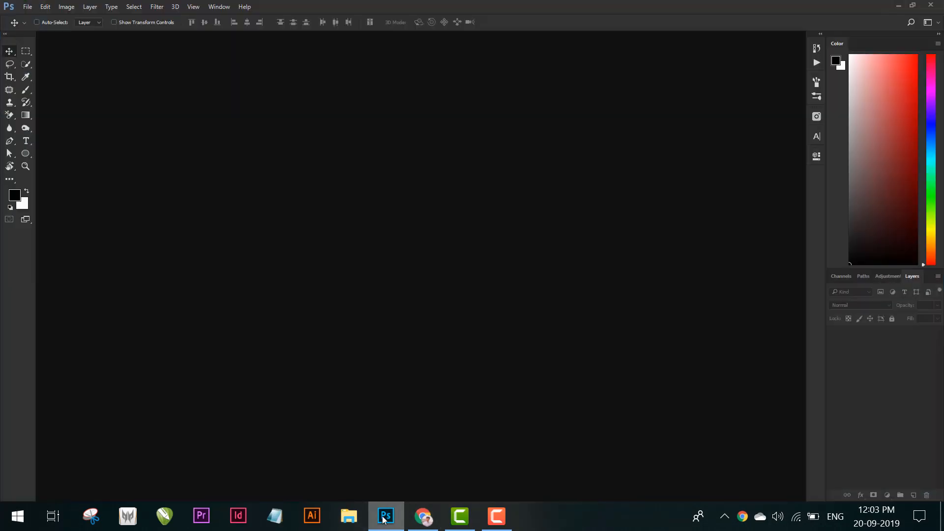
click(385, 516)
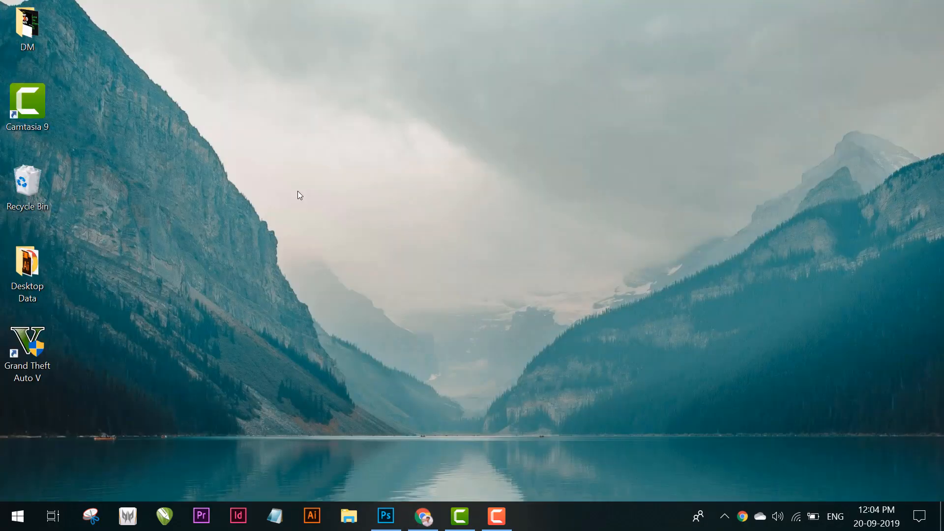
Bring the Photoshop window back onto the screen from the taskbar.
click(386, 517)
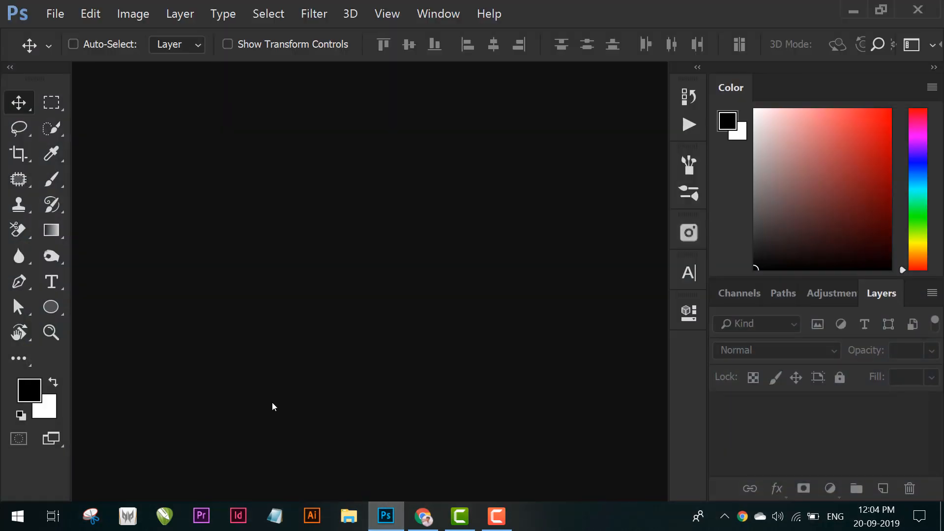
mouse_move(261, 396)
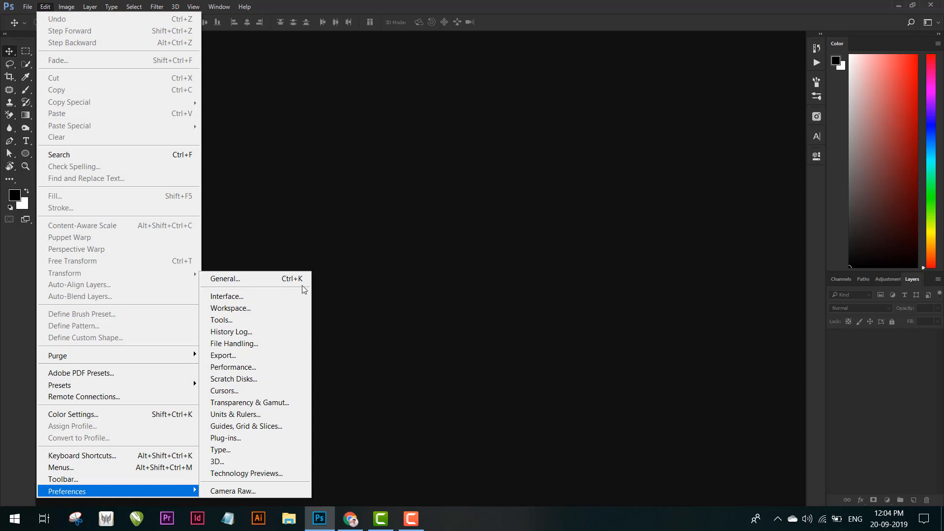
Show the Interface preferences page with the UI Scaling choices Auto, 100% and 200% listed.
click(227, 296)
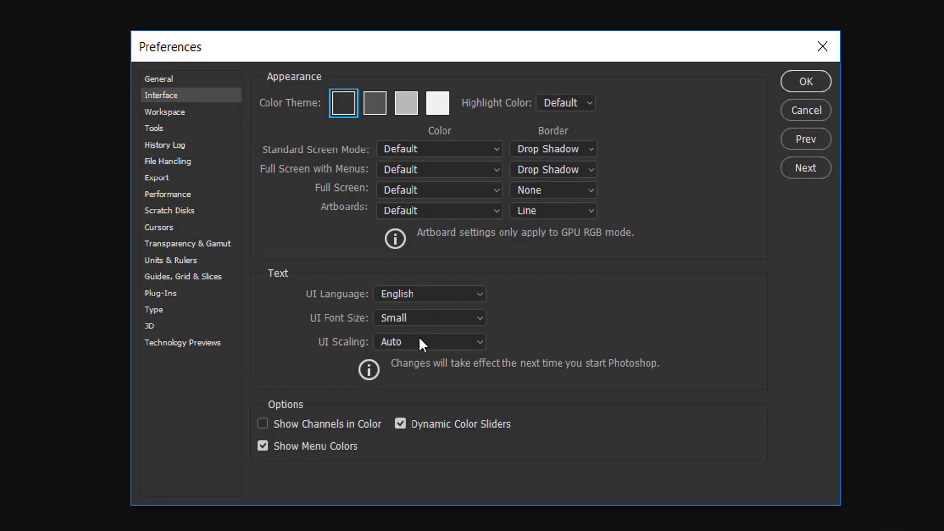
click(429, 341)
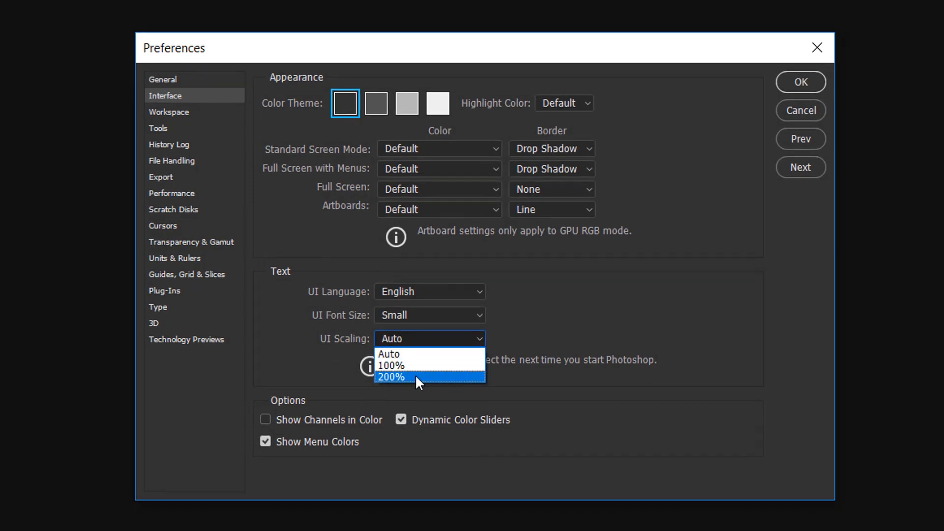